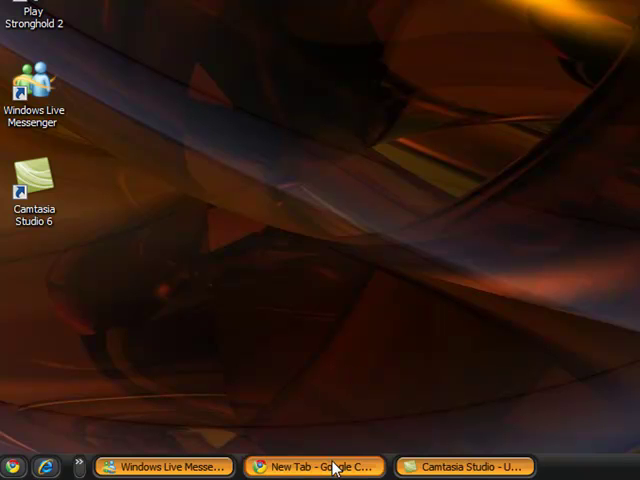
Restore the 'New Tab - Google Chrome' window from the taskbar.
click(313, 467)
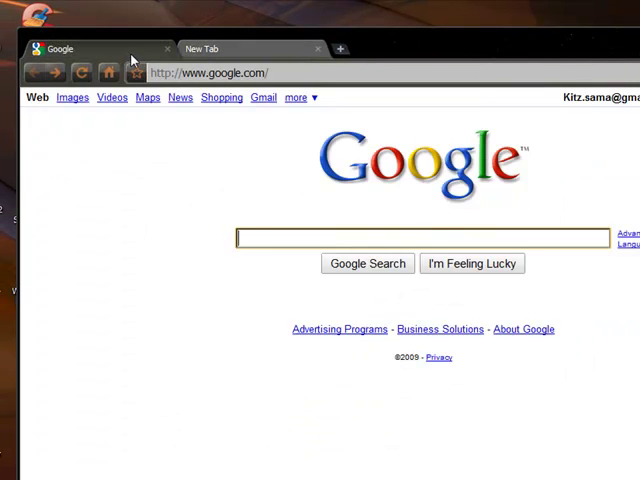
mouse_move(307, 228)
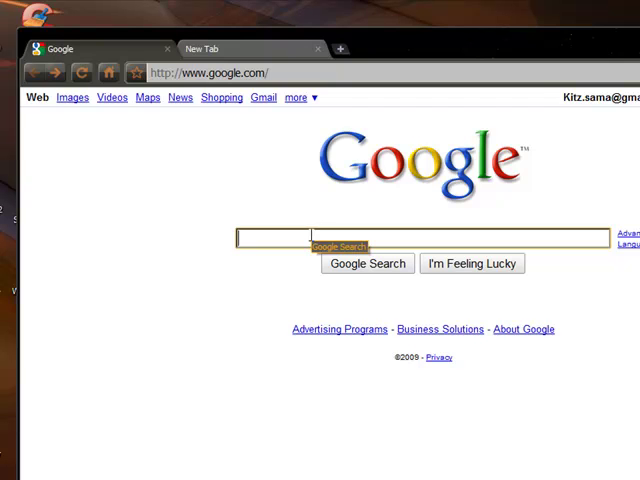
Search Google for 'xpadder'.
text(xpadder)
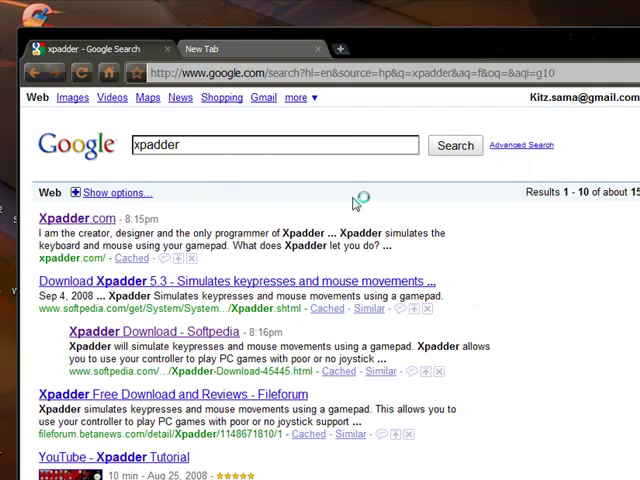
mouse_move(175, 265)
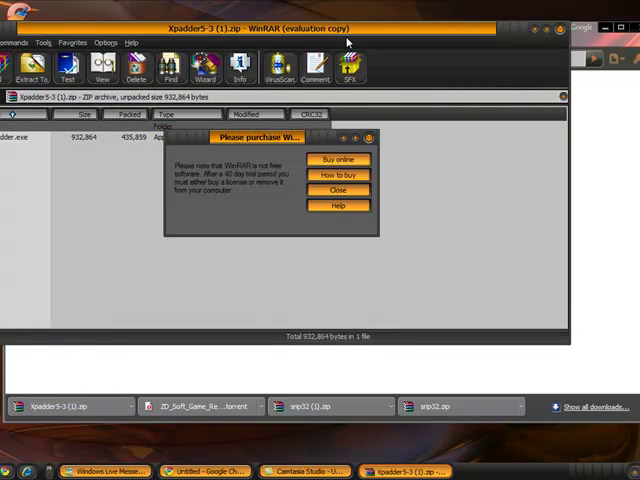
Dismiss the WinRAR reminder and run Xpadder.exe from the archive.
click(338, 190)
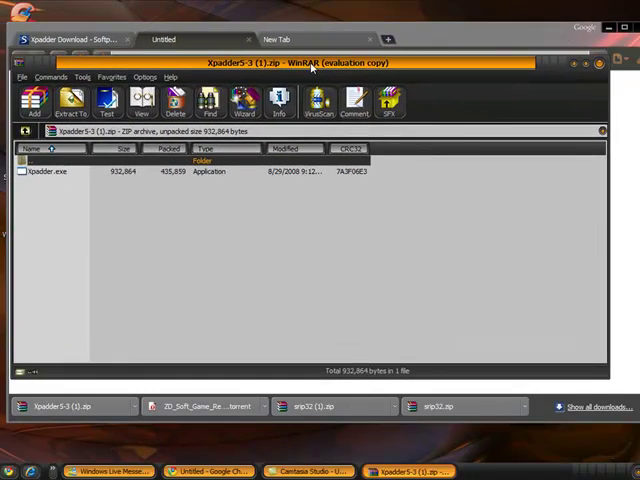
click(50, 204)
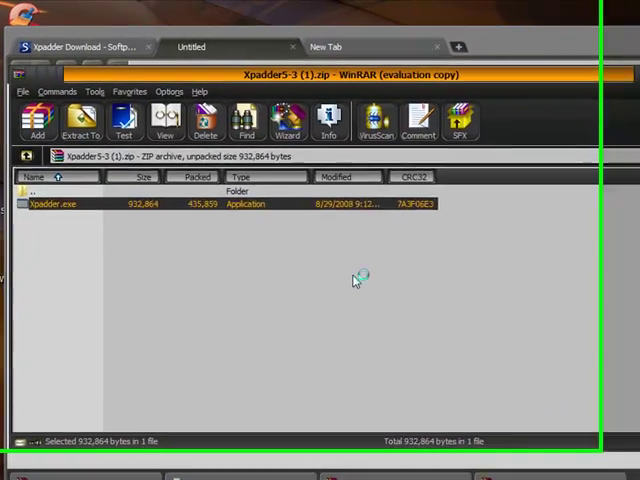
double_click(52, 205)
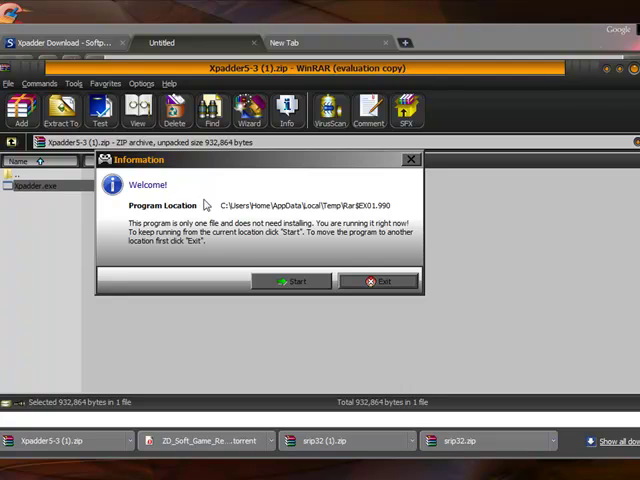
mouse_move(231, 228)
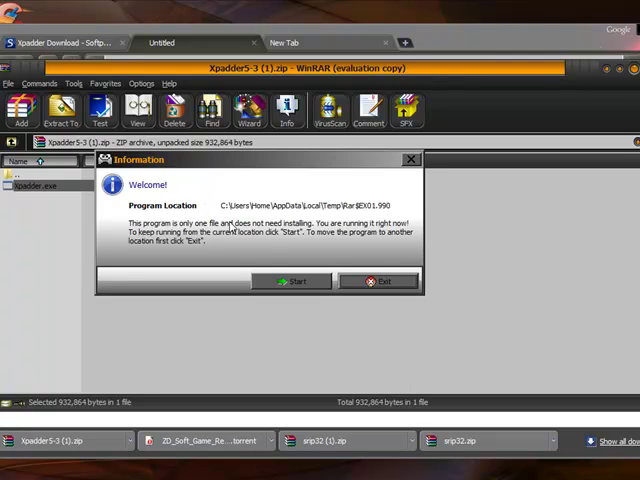
mouse_move(258, 177)
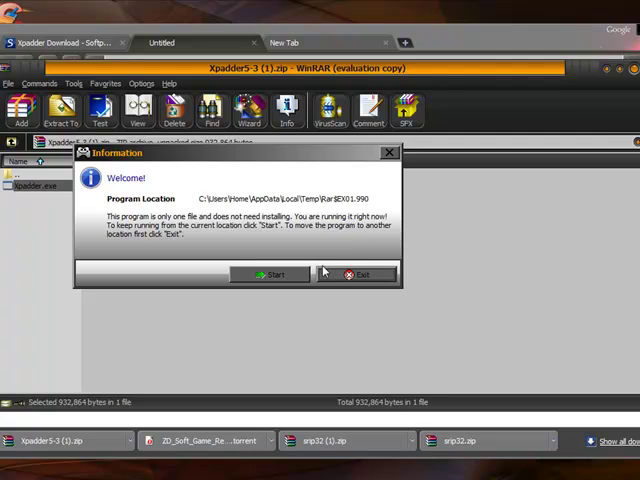
Start Xpadder, use My Documents as default location, and associate its files.
click(270, 274)
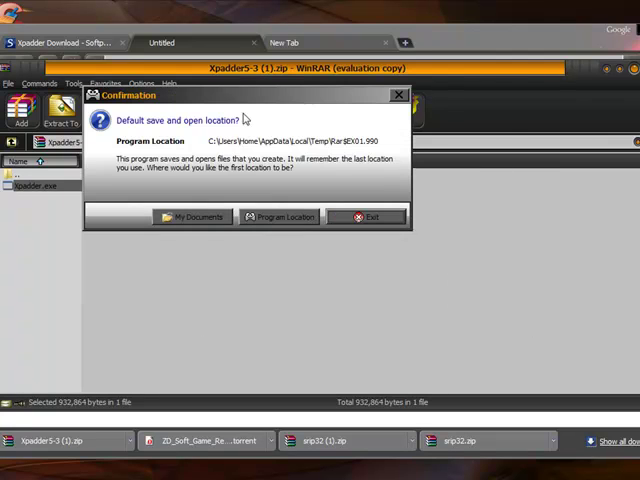
mouse_move(243, 113)
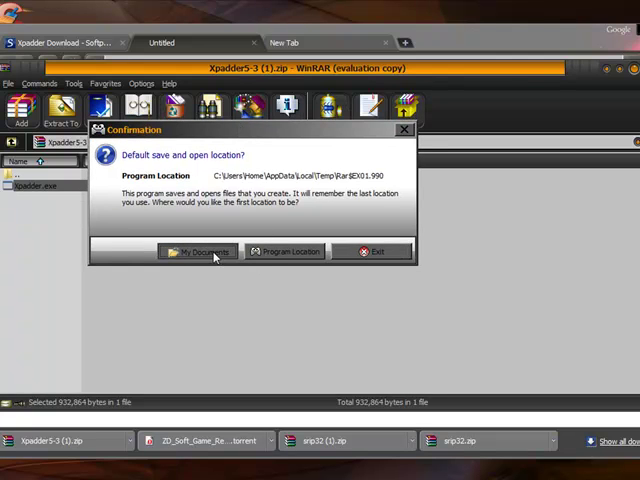
click(197, 251)
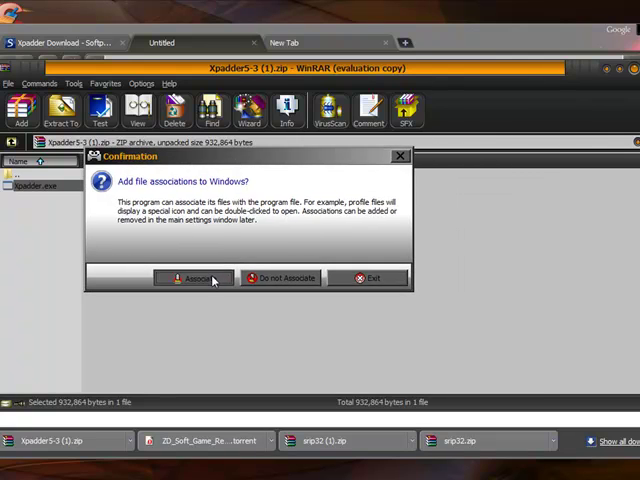
click(192, 278)
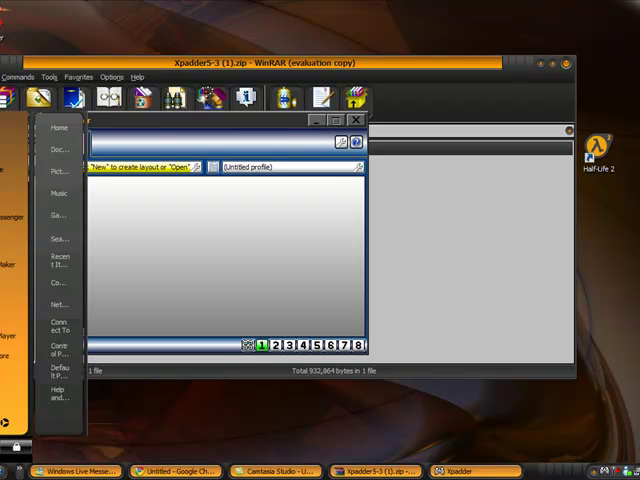
mouse_move(58, 287)
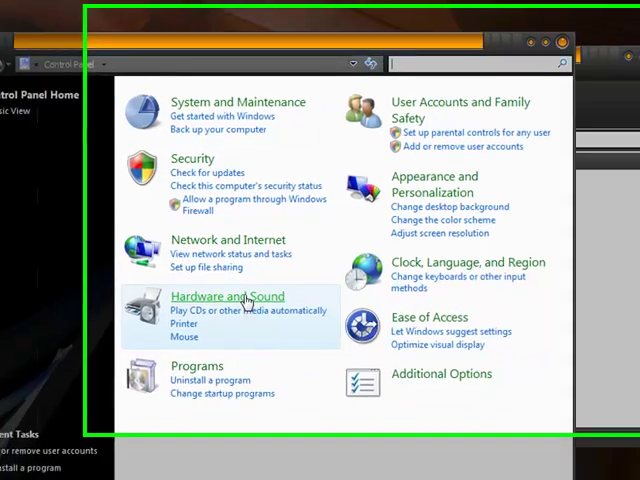
Open Hardware and Sound, then Game Controllers.
click(227, 296)
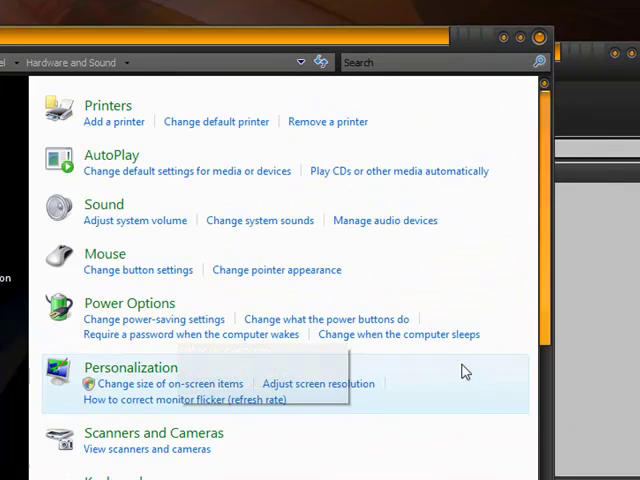
scroll(down, 3)
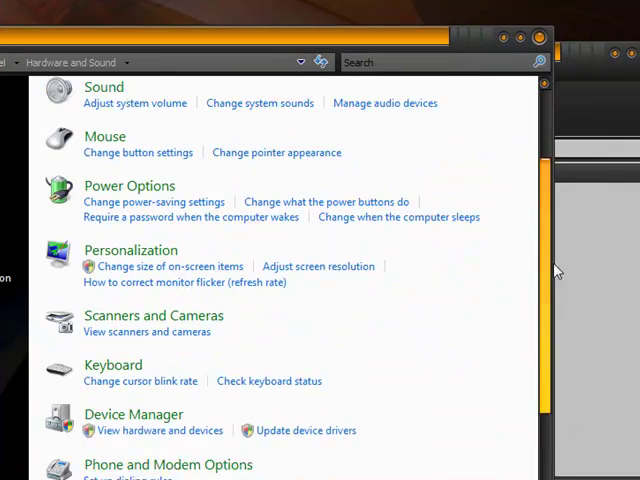
scroll(down, 3)
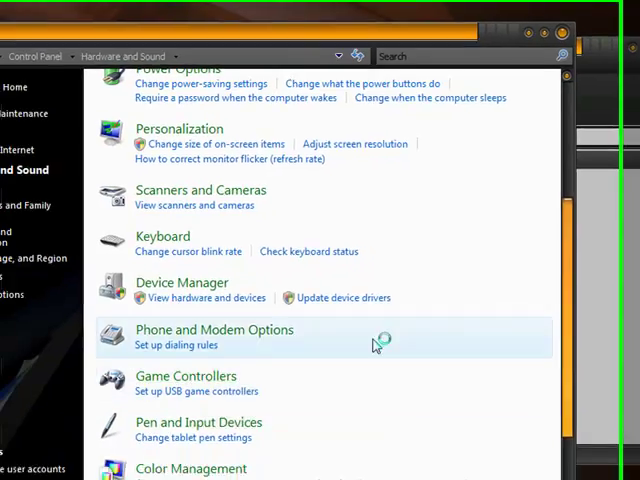
click(193, 383)
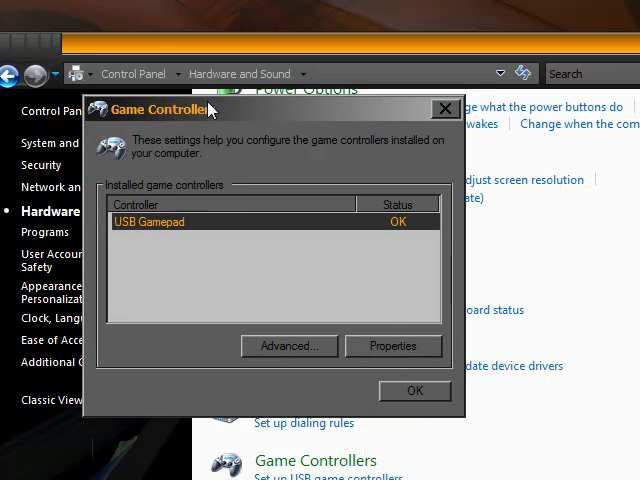
mouse_move(293, 233)
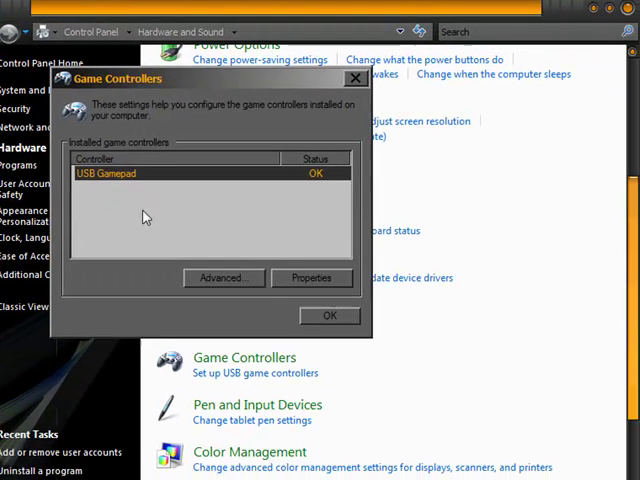
Open USB Gamepad properties, view the Test readout, and end on Settings.
click(312, 277)
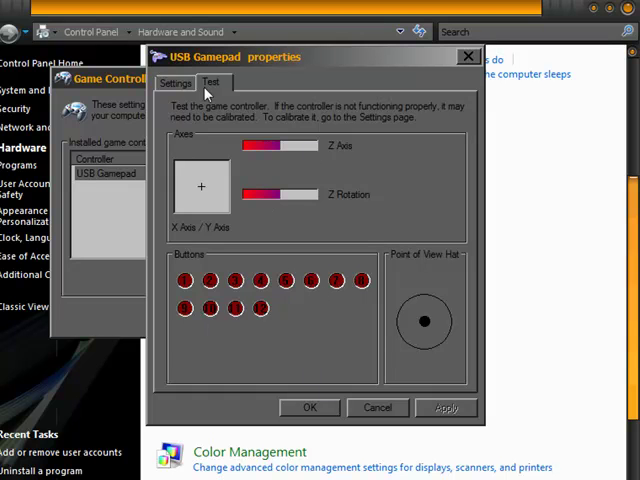
click(175, 82)
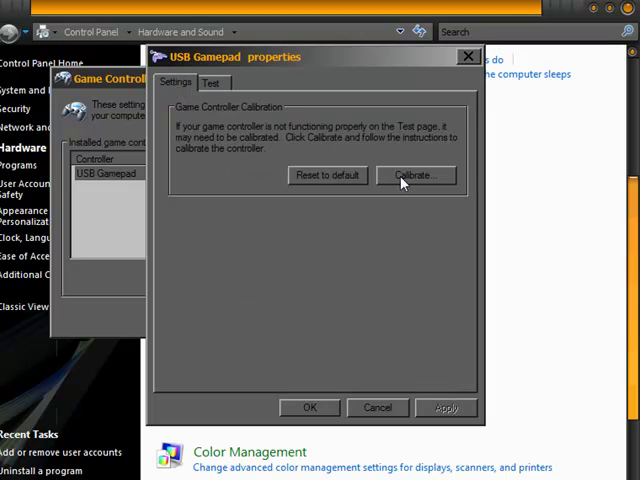
click(211, 83)
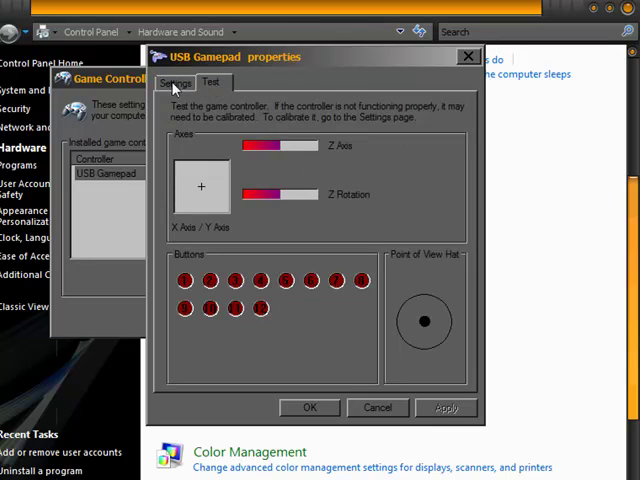
click(175, 82)
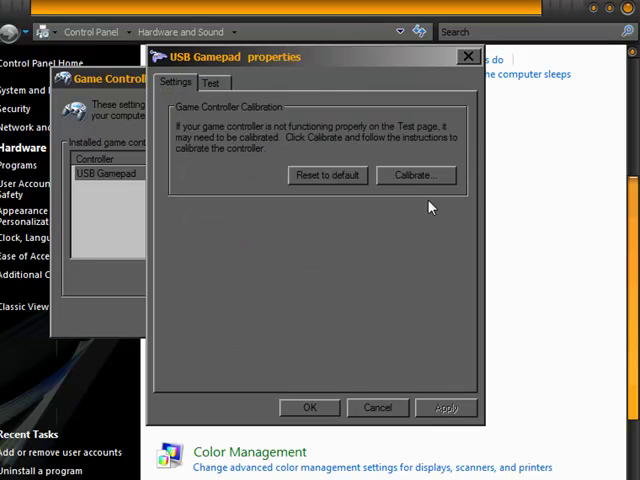
Launch the Game Device Calibration wizard and begin calibrating the stick axes.
click(414, 175)
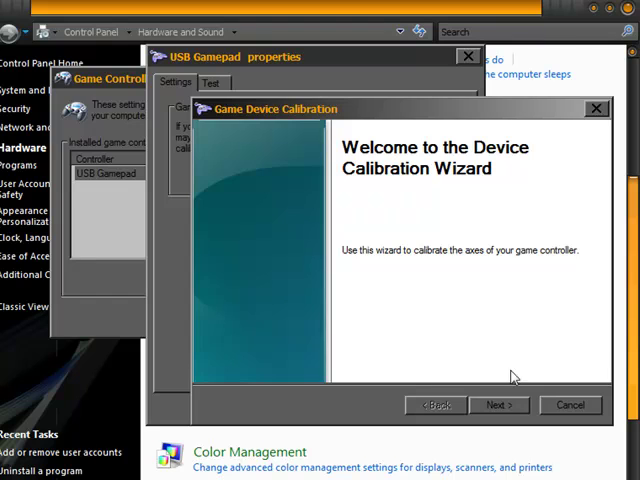
drag(275, 108, 92, 96)
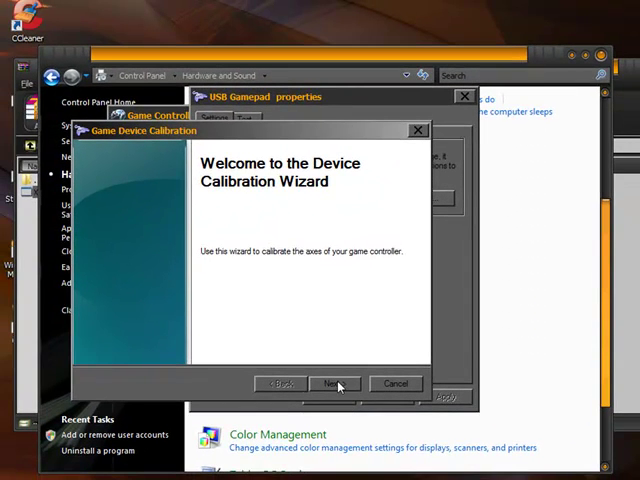
click(335, 384)
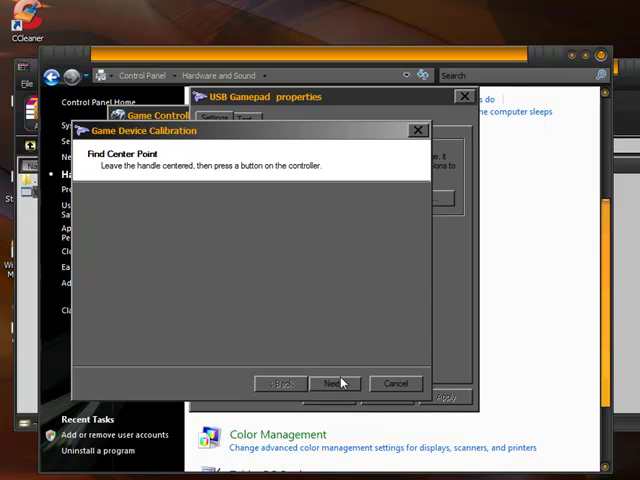
click(333, 383)
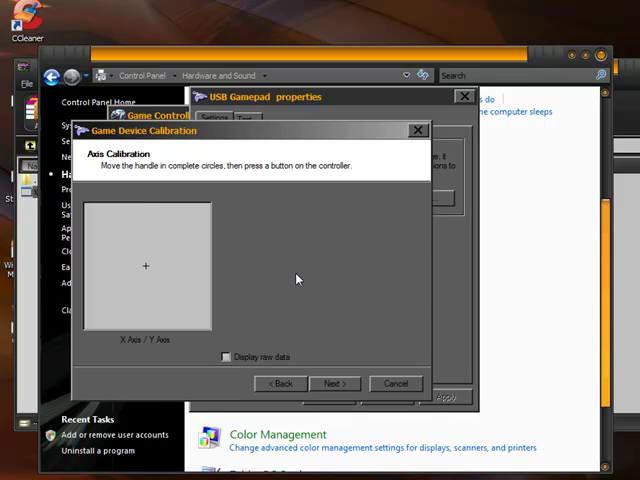
Verify the center point and finish the Z Axis and Z Rotation steps.
click(334, 383)
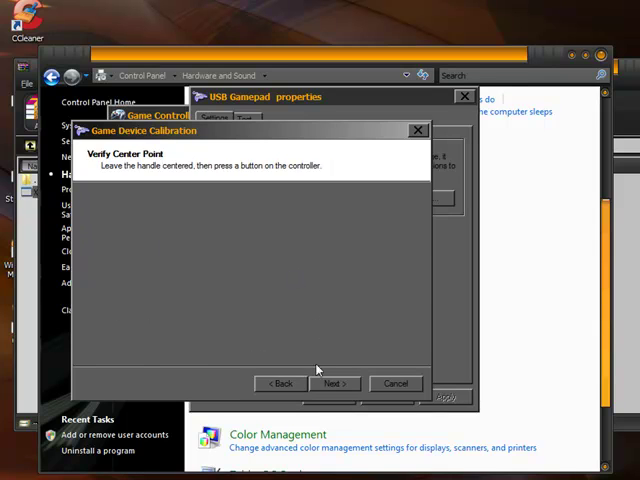
click(334, 383)
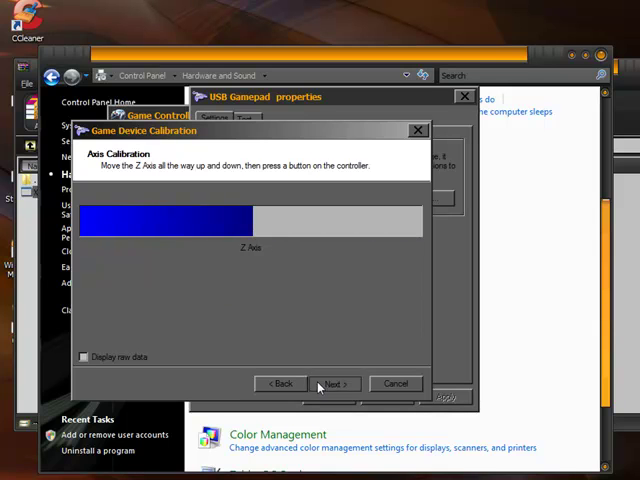
click(334, 383)
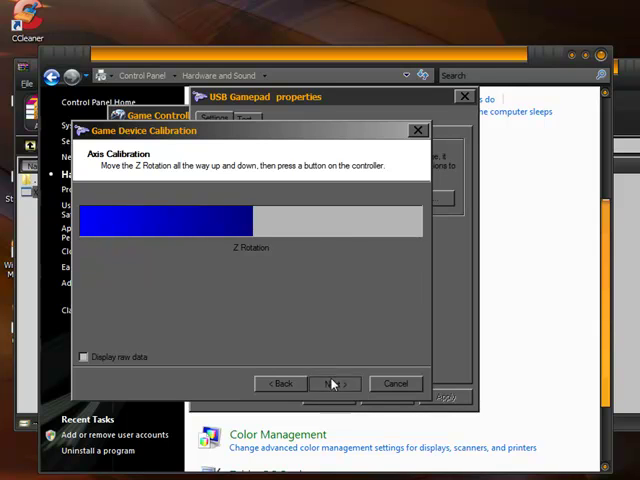
click(333, 383)
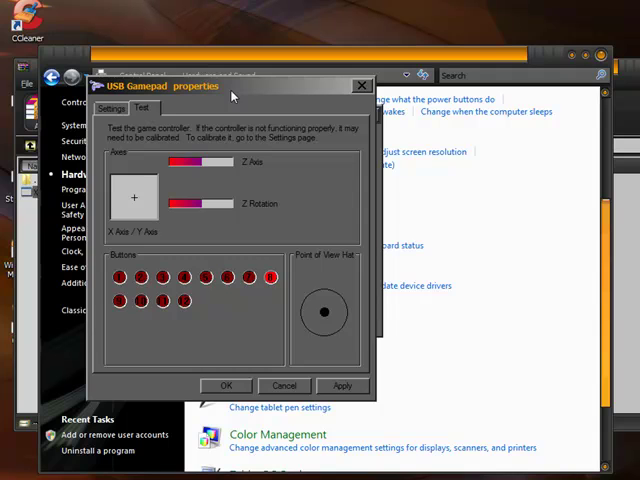
Close the gamepad properties to return to Xpadder's untitled profile.
click(271, 277)
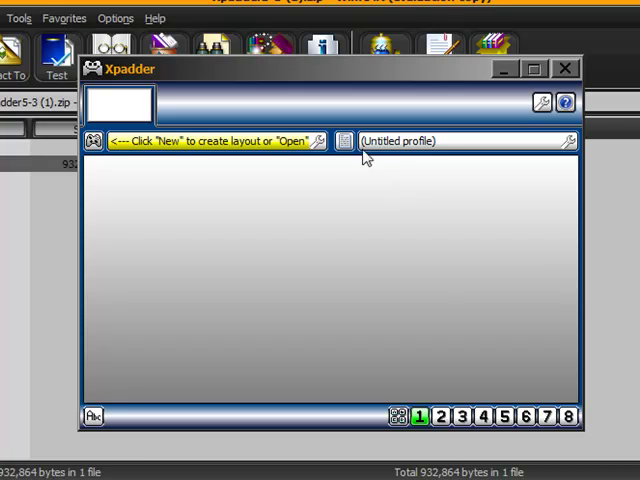
Create a new USB Gamepad controller layout in Controller Settings.
click(345, 140)
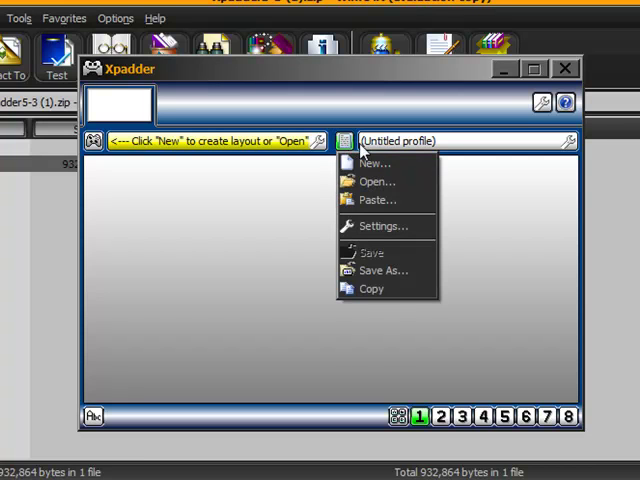
click(343, 141)
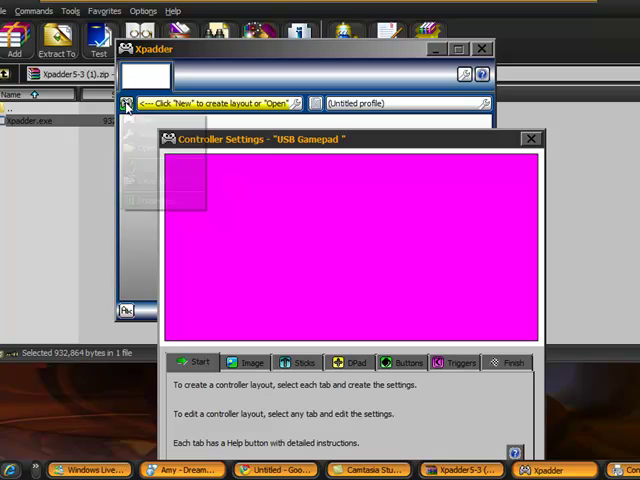
click(128, 103)
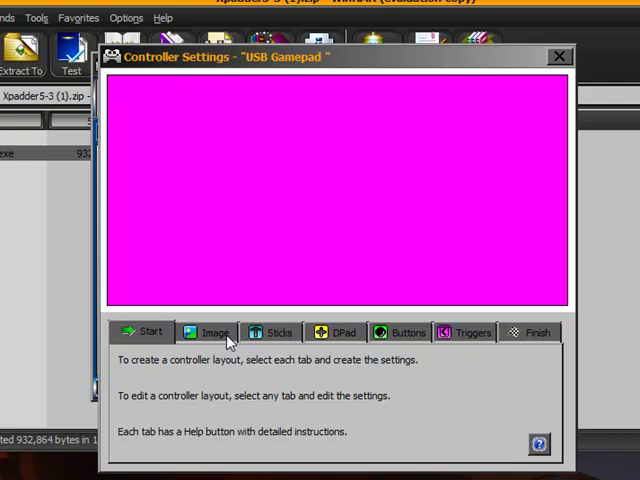
Review the layout background image options, then move to the DPad settings.
click(272, 332)
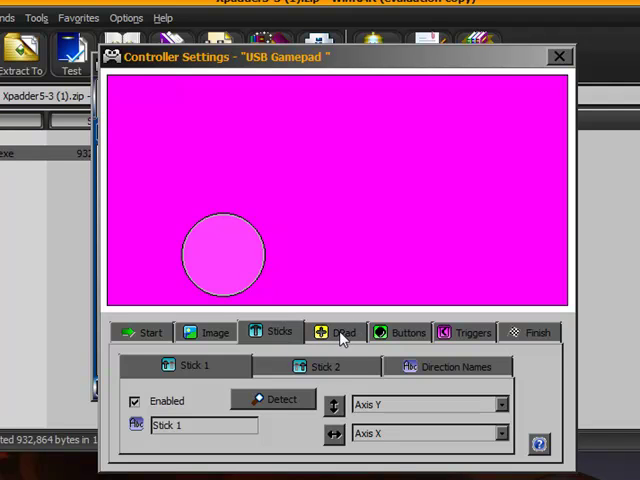
click(340, 332)
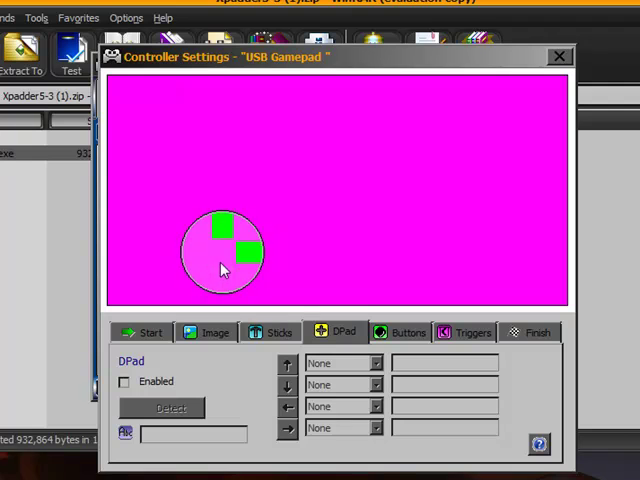
Enable the DPad on POV Up, Down, Left and Right, and drag its cross to the upper left.
click(125, 381)
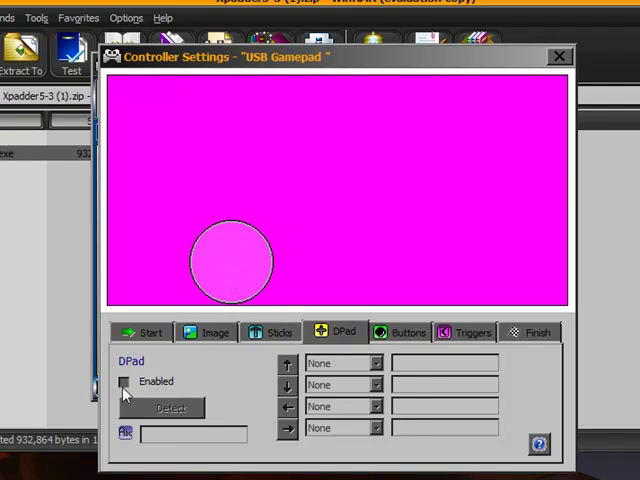
click(124, 381)
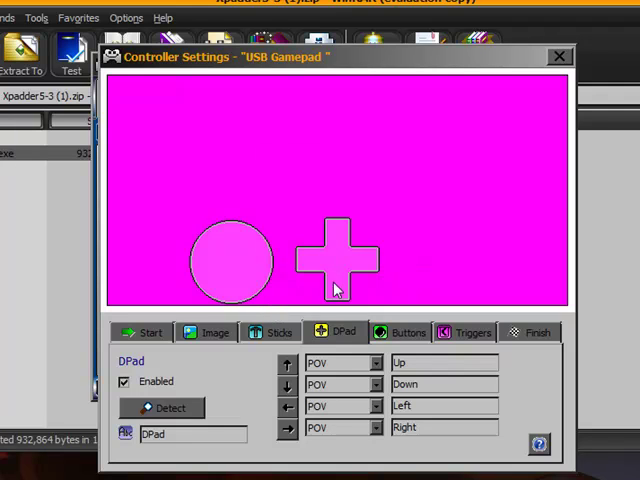
drag(338, 258, 167, 187)
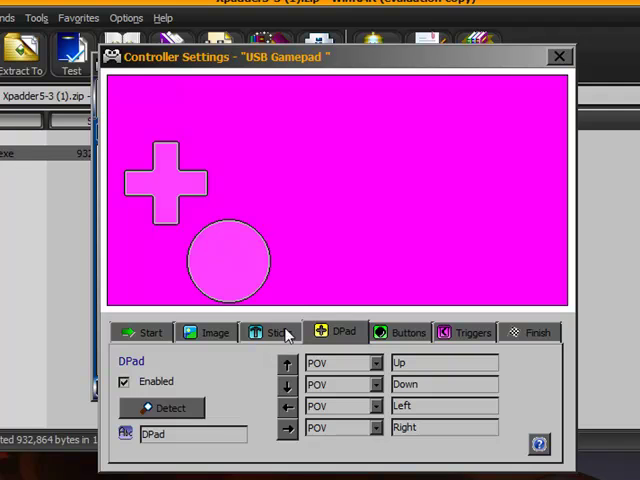
Enable Stick 2 with Axis Z and Axis RZ as a second circle.
click(272, 332)
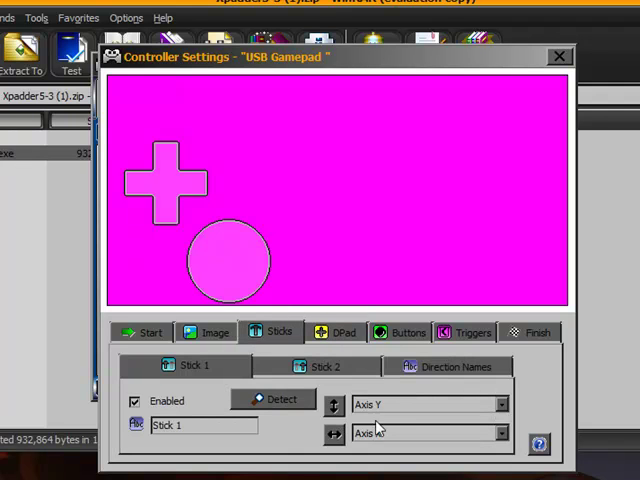
click(326, 366)
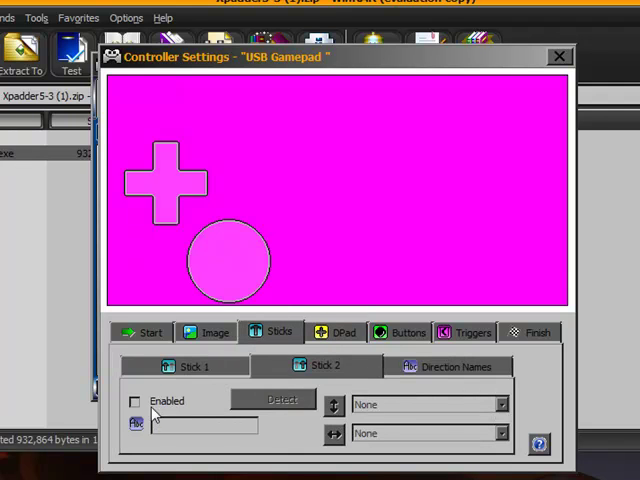
click(272, 399)
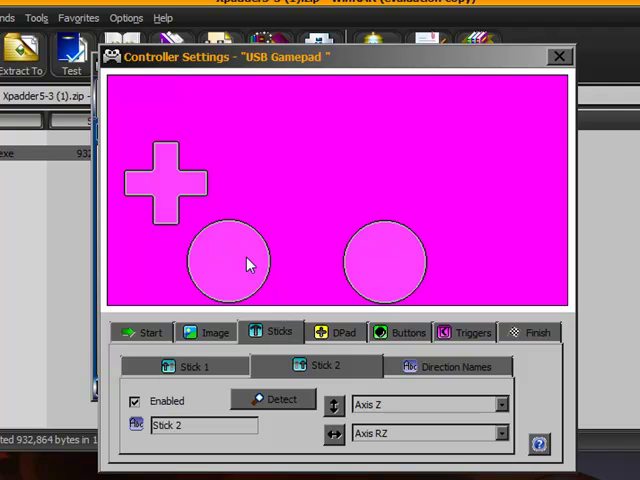
click(402, 331)
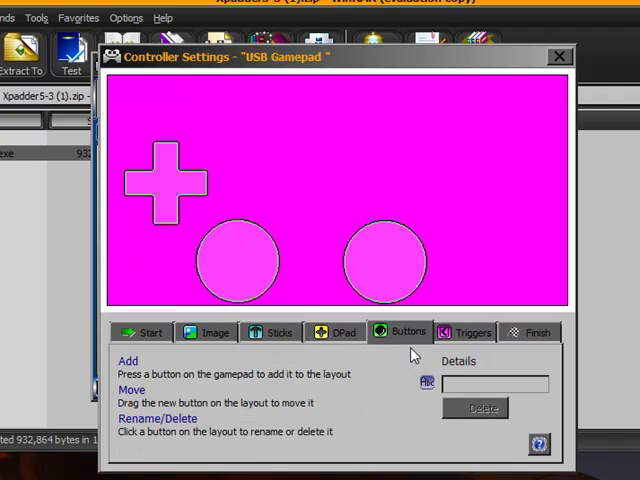
mouse_move(343, 243)
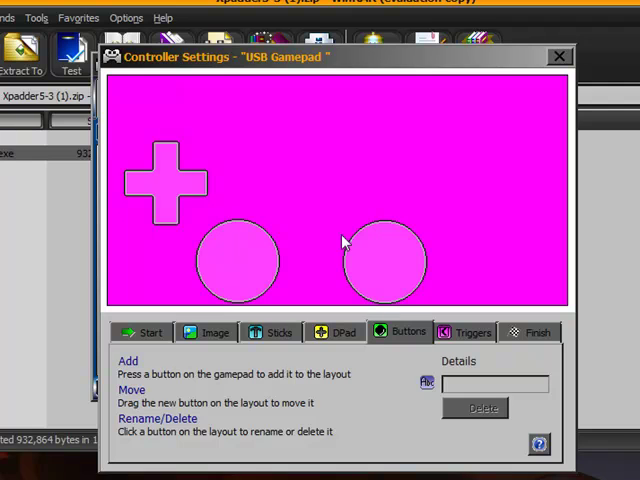
Add gamepad buttons 1–9 and arrange face and shoulder buttons around the image.
click(190, 180)
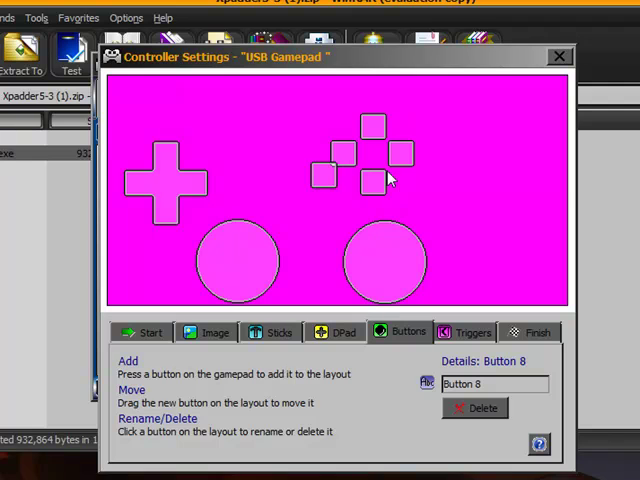
drag(323, 175, 452, 105)
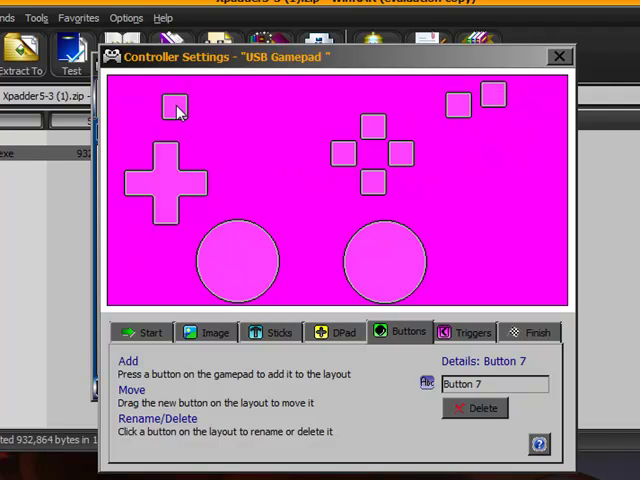
click(150, 108)
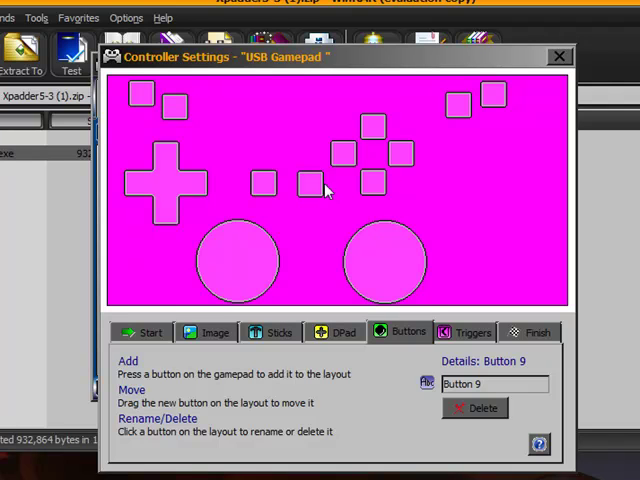
mouse_move(442, 224)
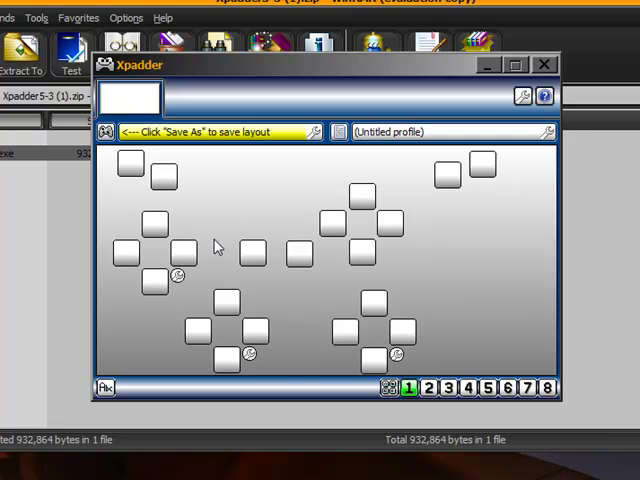
mouse_move(340, 242)
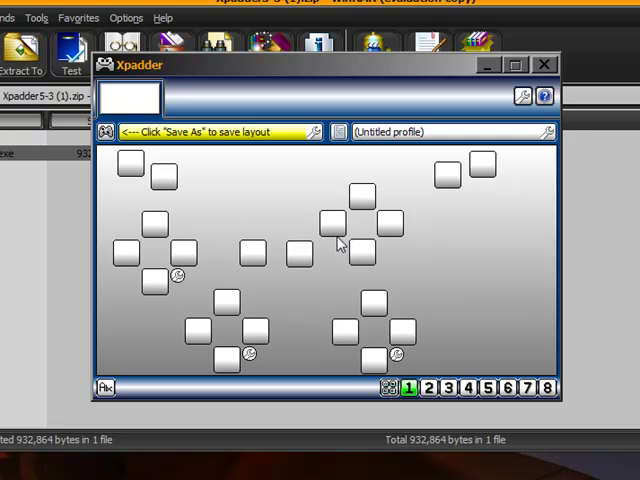
mouse_move(382, 253)
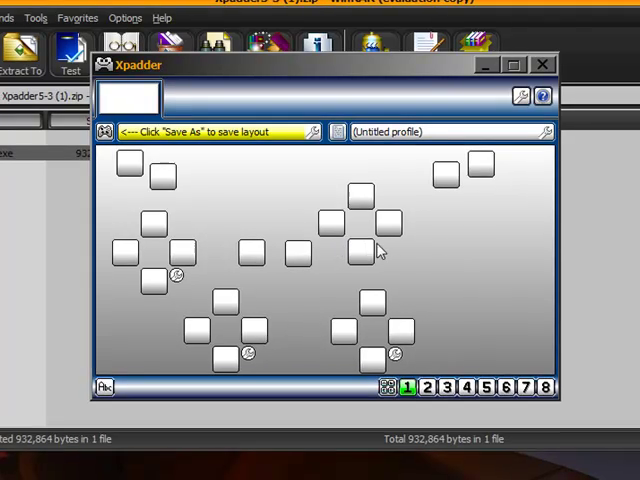
Assign the X key to one face button and C to another.
click(357, 250)
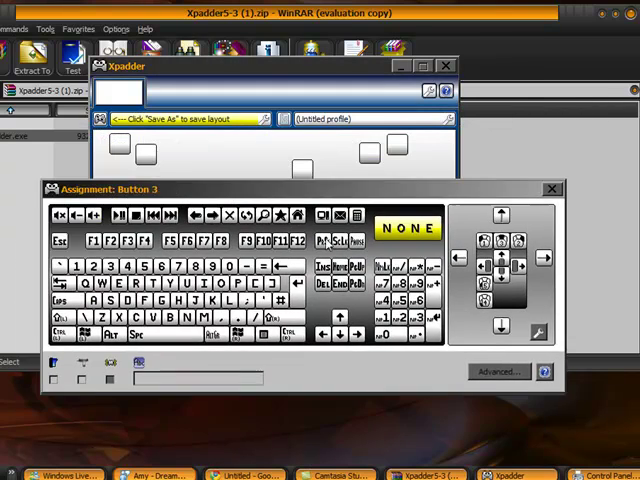
click(157, 282)
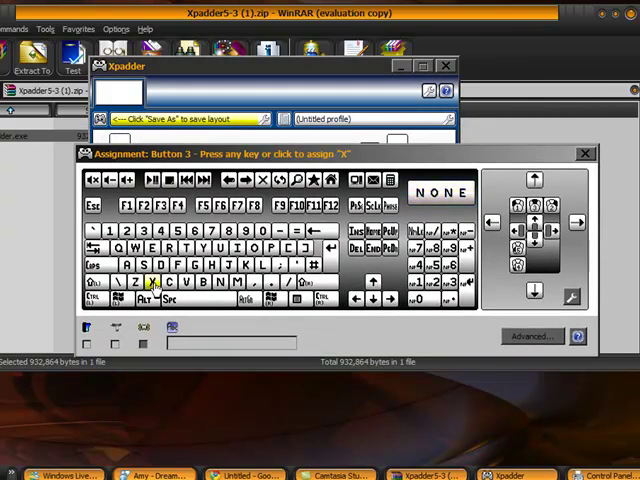
click(158, 282)
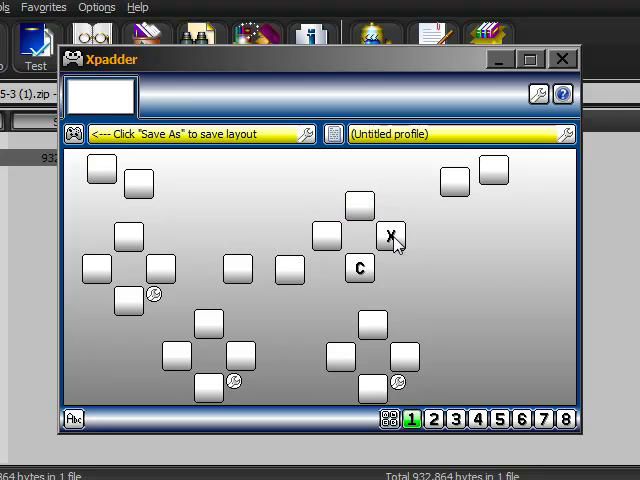
click(371, 326)
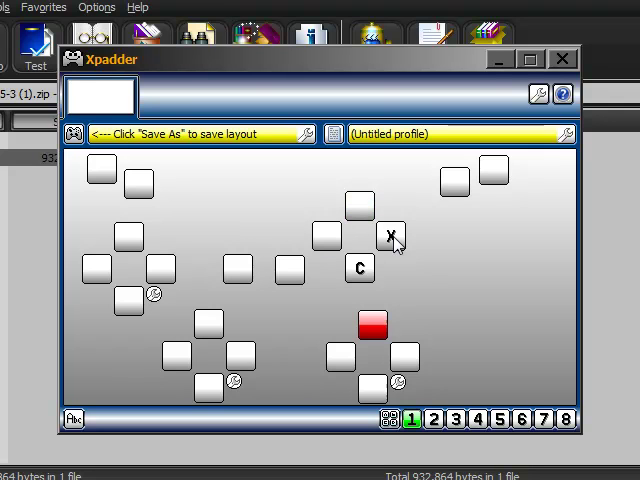
click(372, 325)
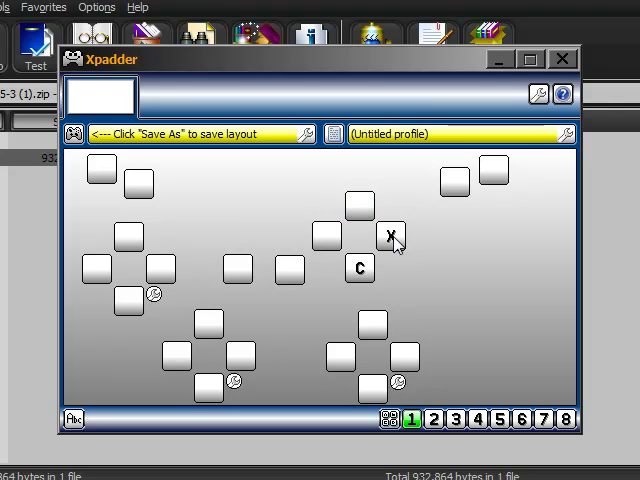
click(137, 184)
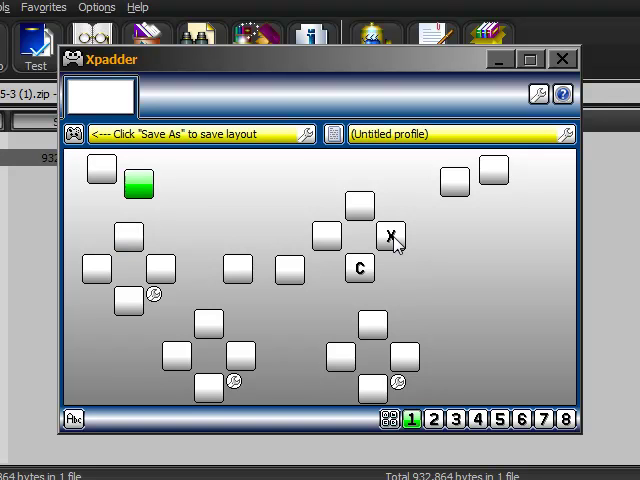
click(137, 183)
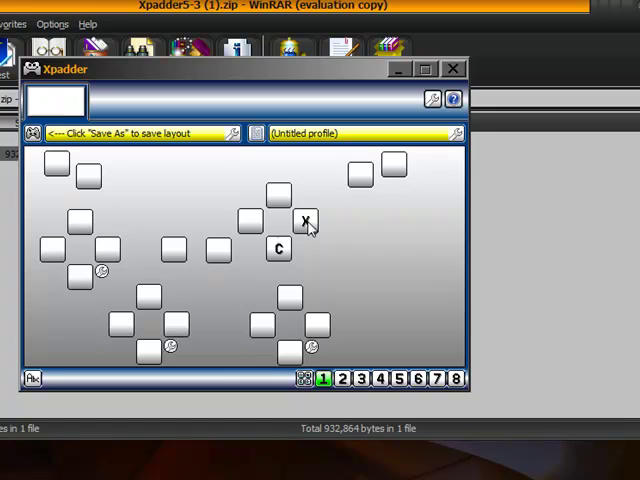
Map Z to Button 4, a function key to Button 8, and arrows to Stick 1.
click(305, 220)
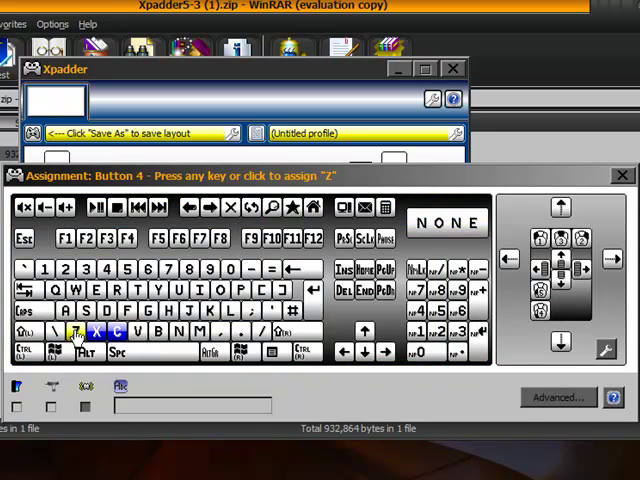
click(76, 330)
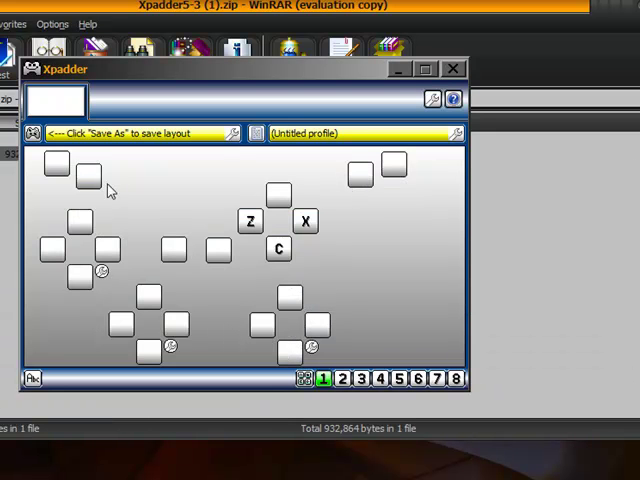
click(55, 168)
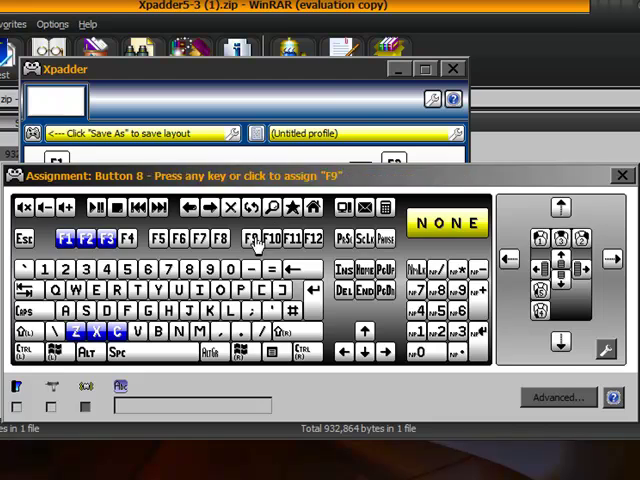
click(127, 240)
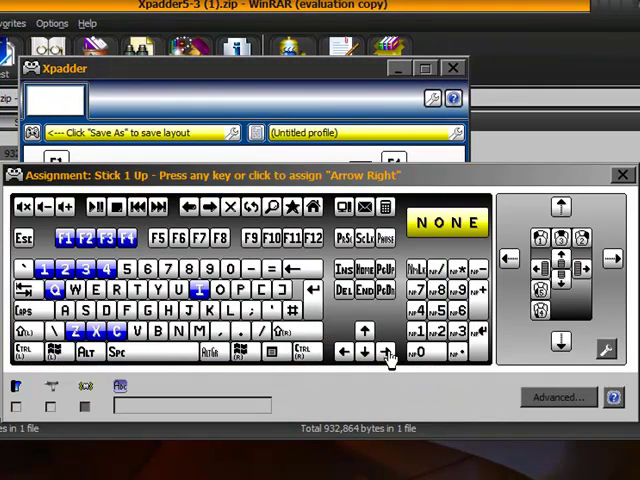
click(361, 331)
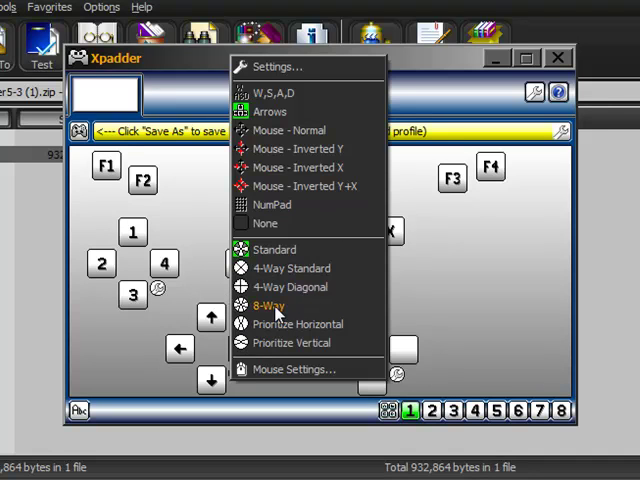
Switch Stick 1 to 8-Way mode from its settings popup.
click(267, 305)
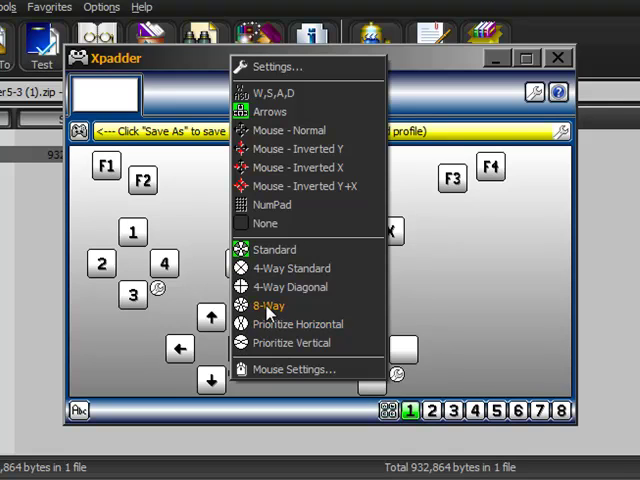
click(268, 305)
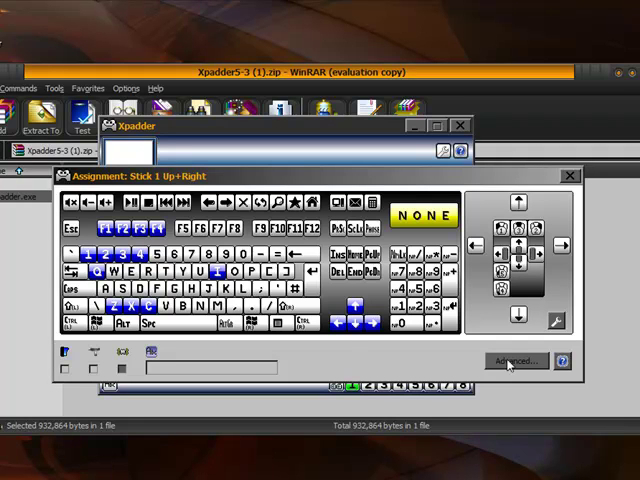
Give Stick 1's Up+Right, Down+Right and Down+Left diagonals combined arrow-key pairs.
click(513, 361)
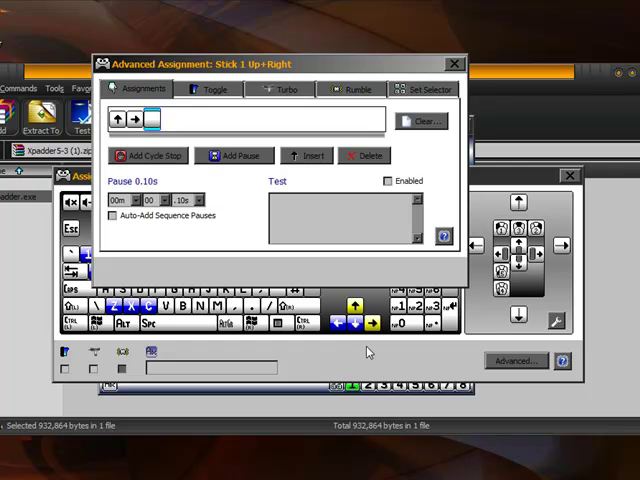
mouse_move(411, 354)
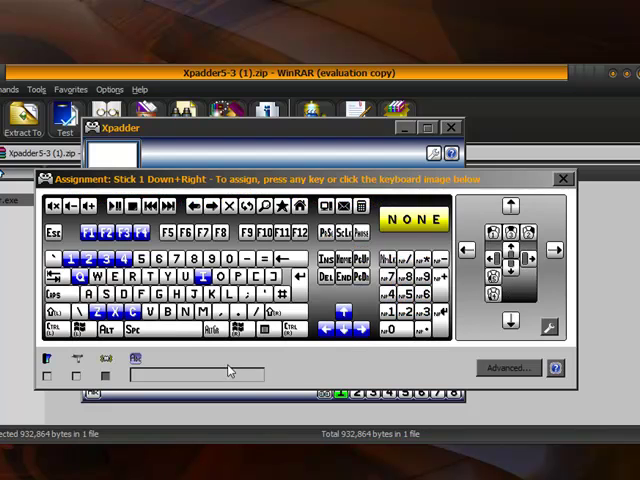
click(507, 367)
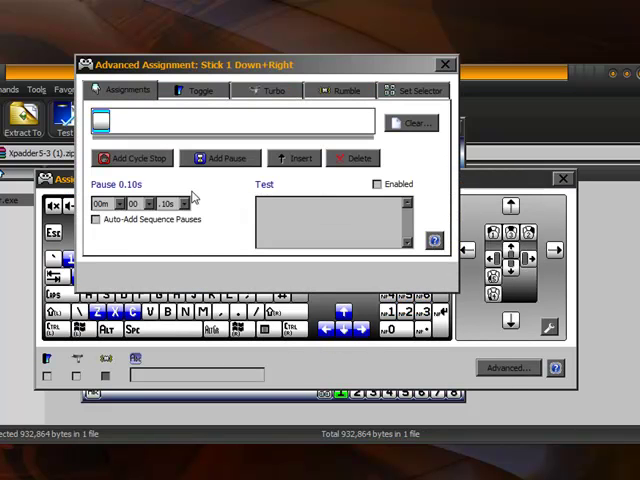
click(362, 330)
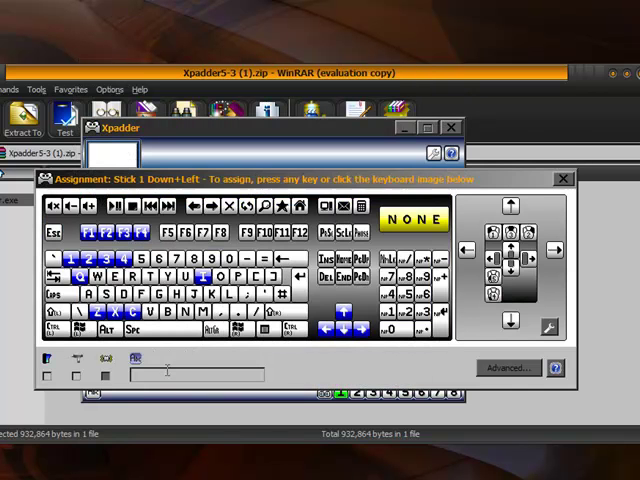
click(507, 367)
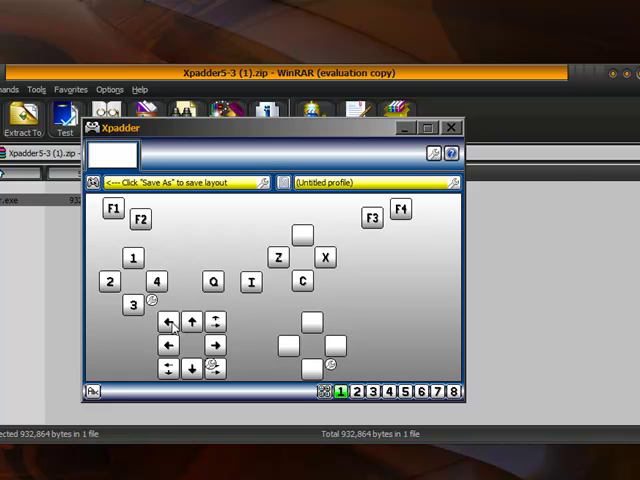
Complete Stick 1's Up+Left diagonal, put Space on the top button, map Stick 2 to A, S, D, F.
click(171, 326)
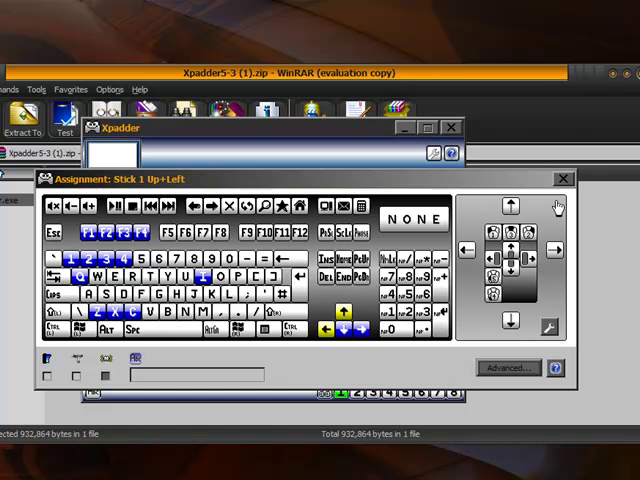
click(562, 179)
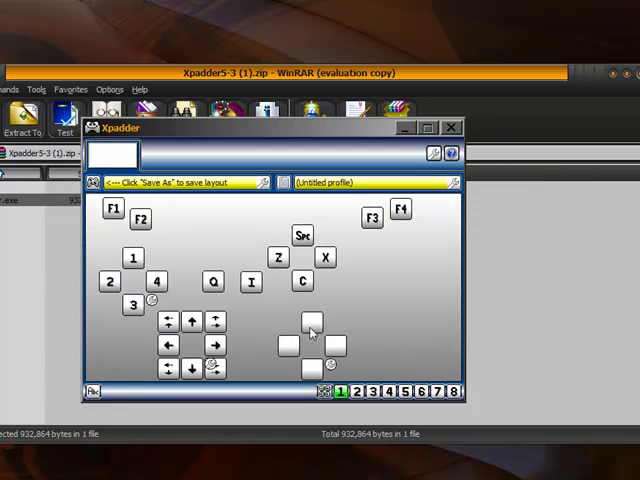
click(311, 323)
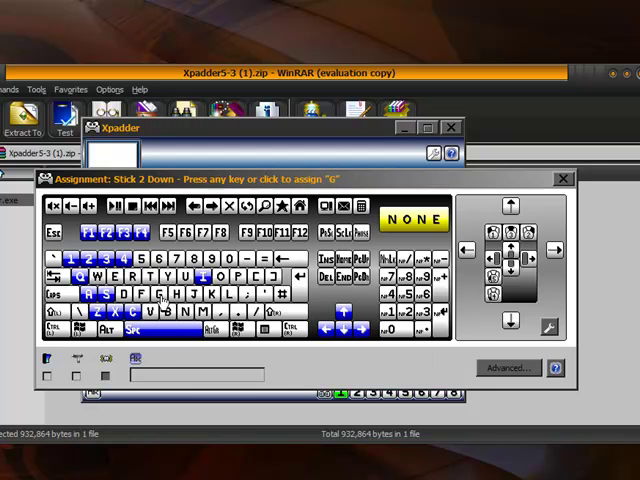
click(145, 295)
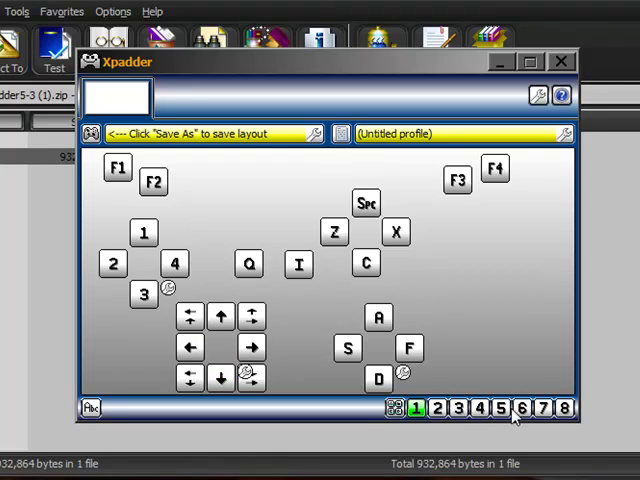
mouse_move(357, 190)
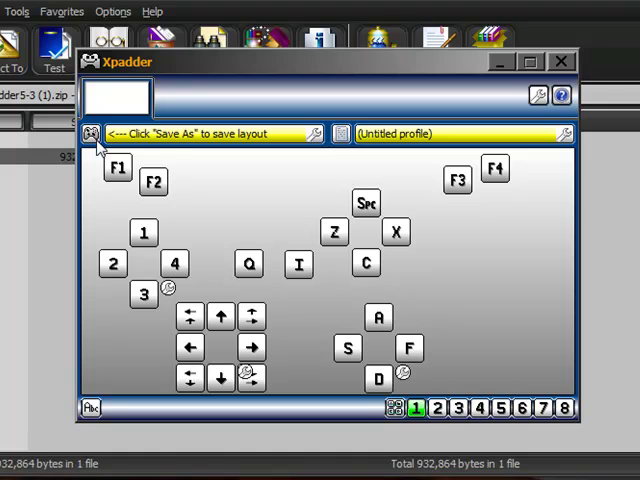
mouse_move(475, 225)
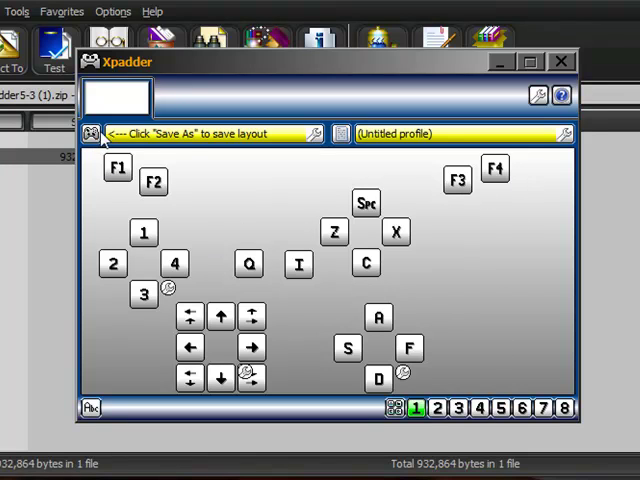
click(91, 133)
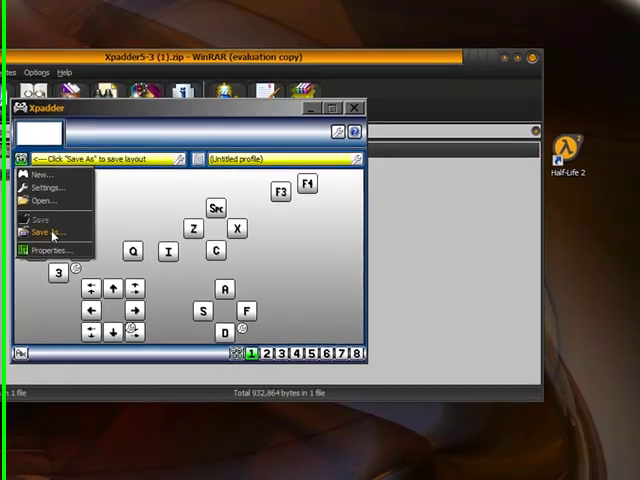
Save the controller file as My USB Gamepad in a chosen folder, skipping the profile save.
click(43, 231)
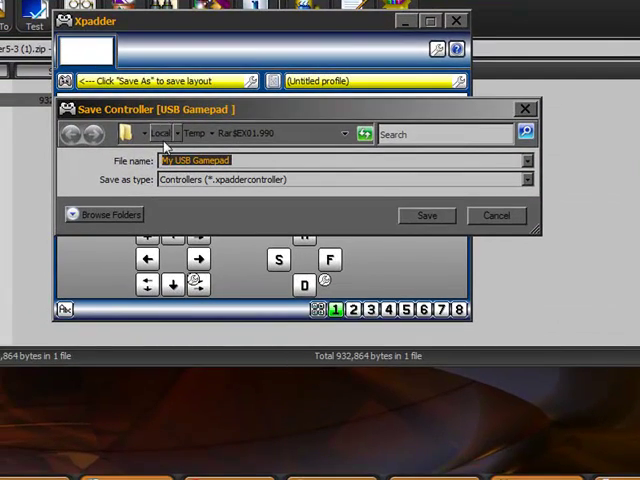
click(100, 214)
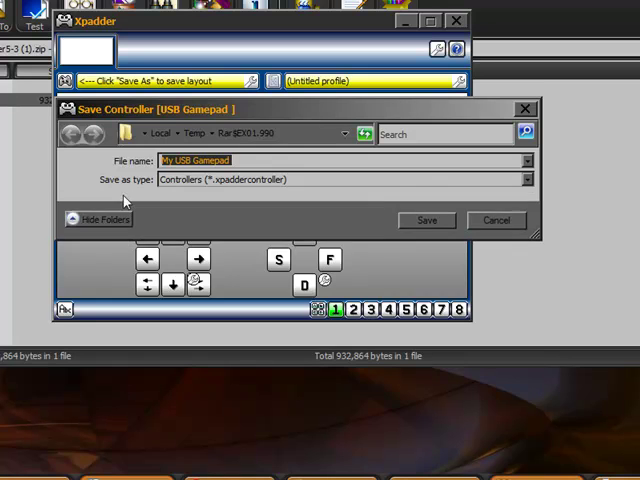
click(147, 133)
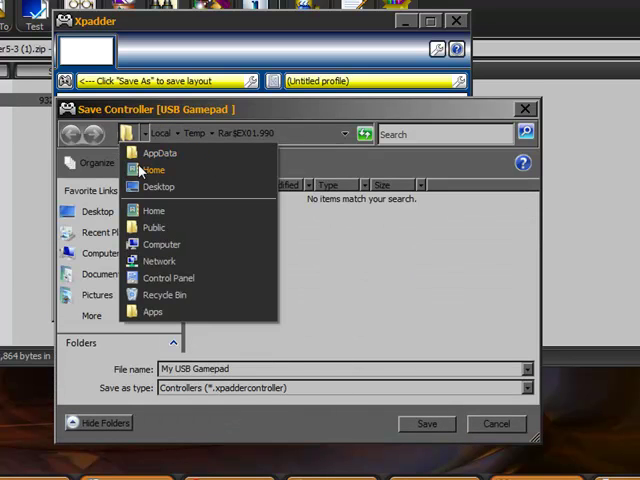
mouse_move(162, 278)
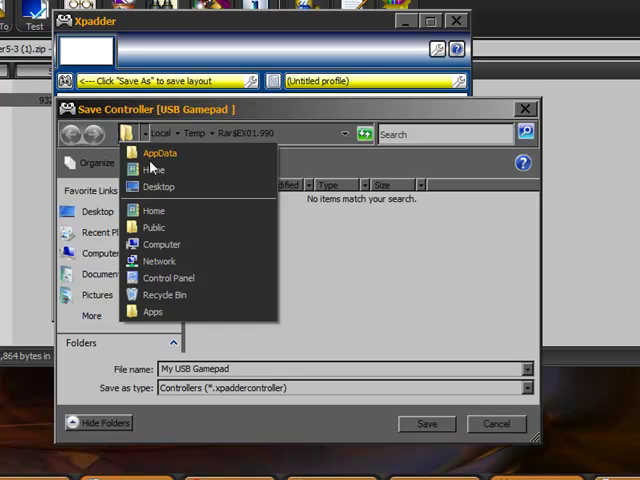
click(154, 170)
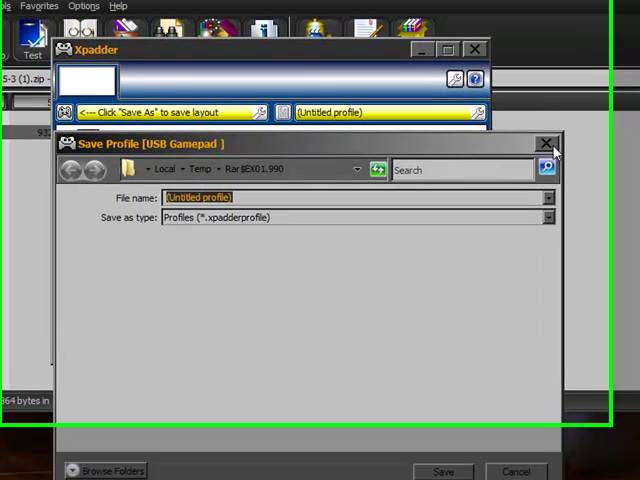
click(547, 144)
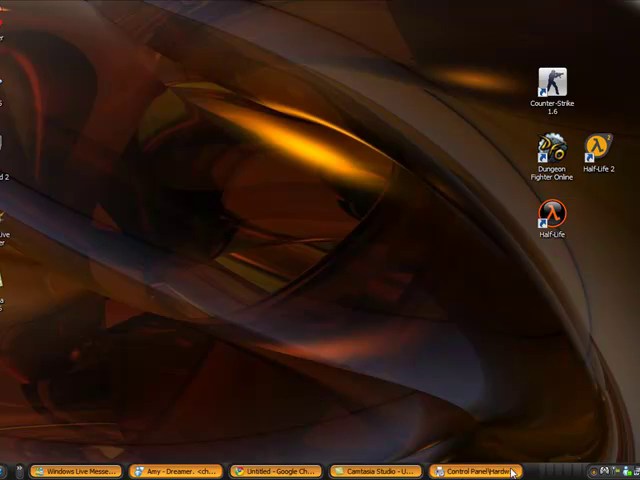
mouse_move(613, 432)
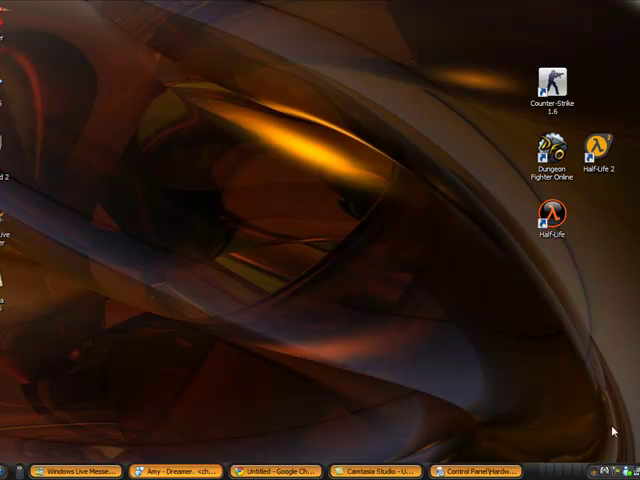